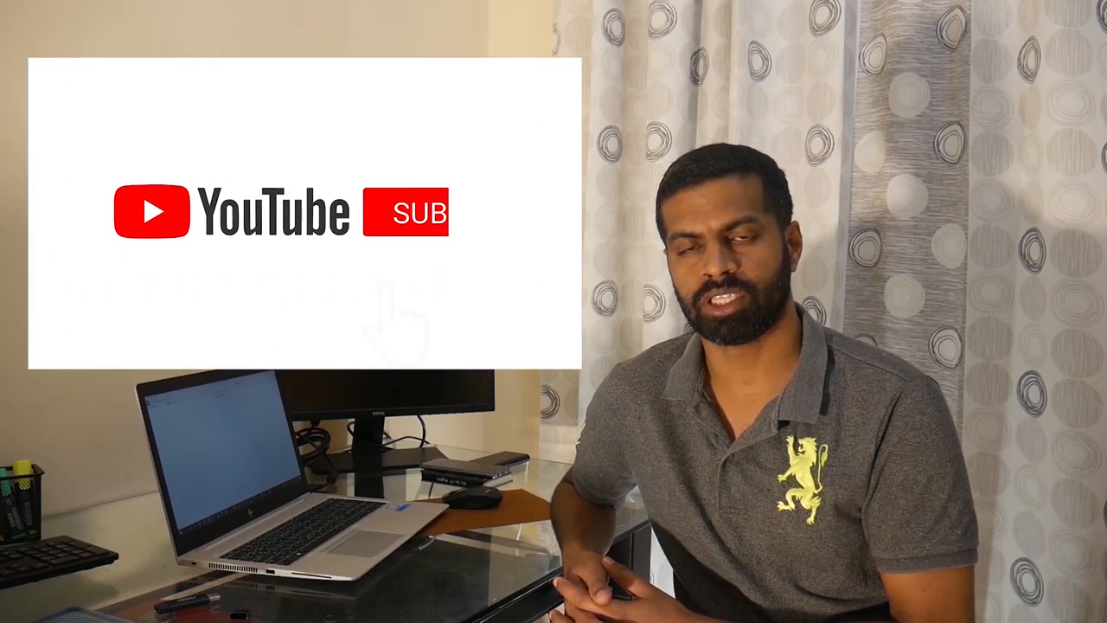
{"action": "left_click", "coordinate": [408, 213]}
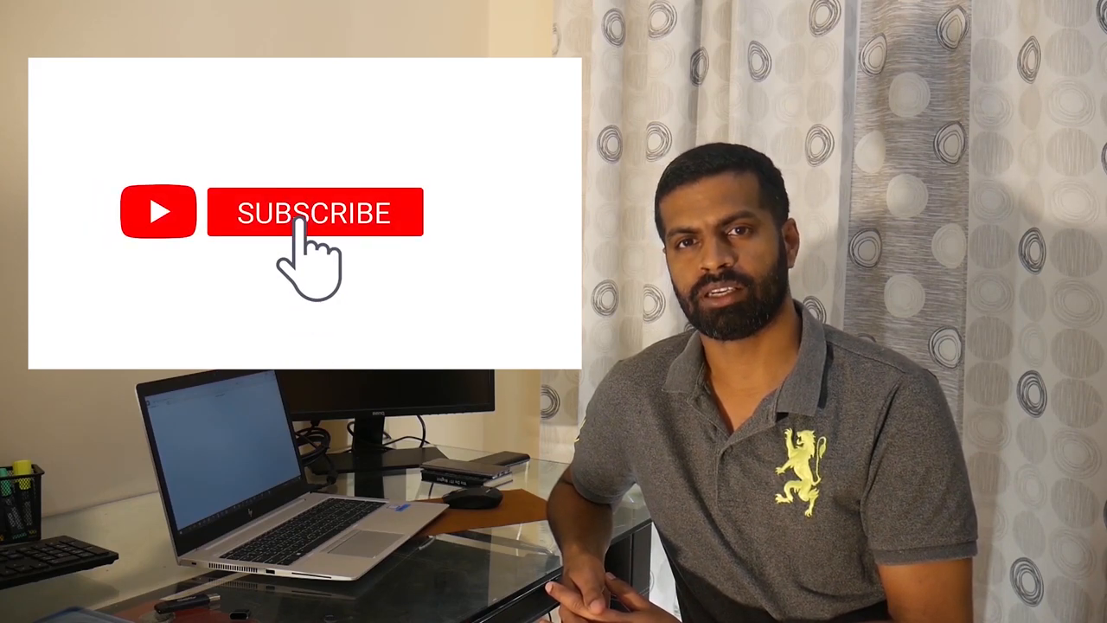
{"action": "left_click", "coordinate": [315, 211]}
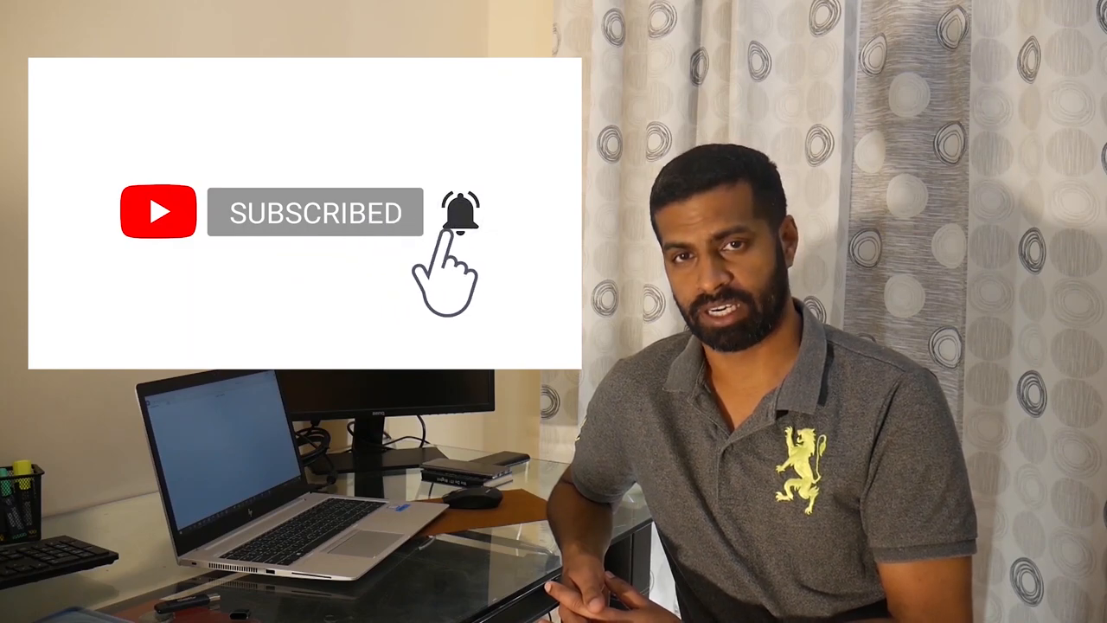